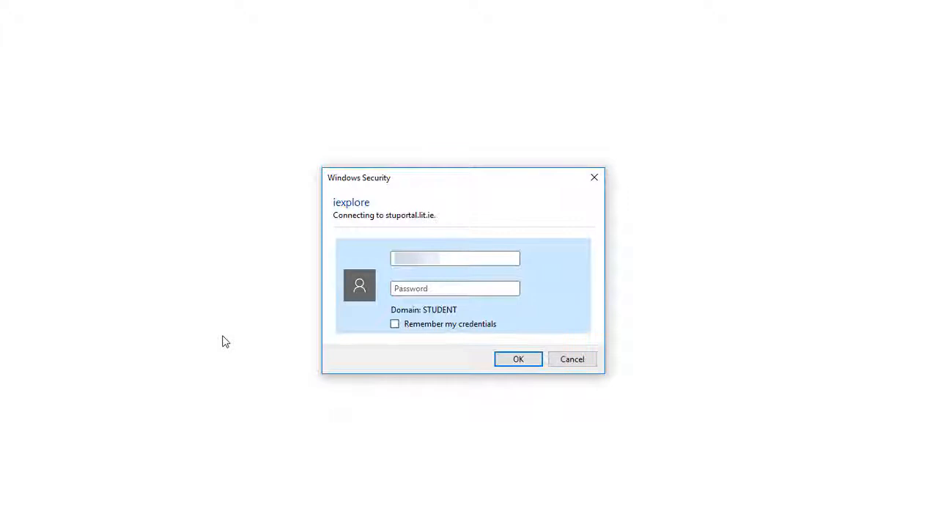
Step: Sign in to the LIT student portal with the student username and password
left_click(454, 287)
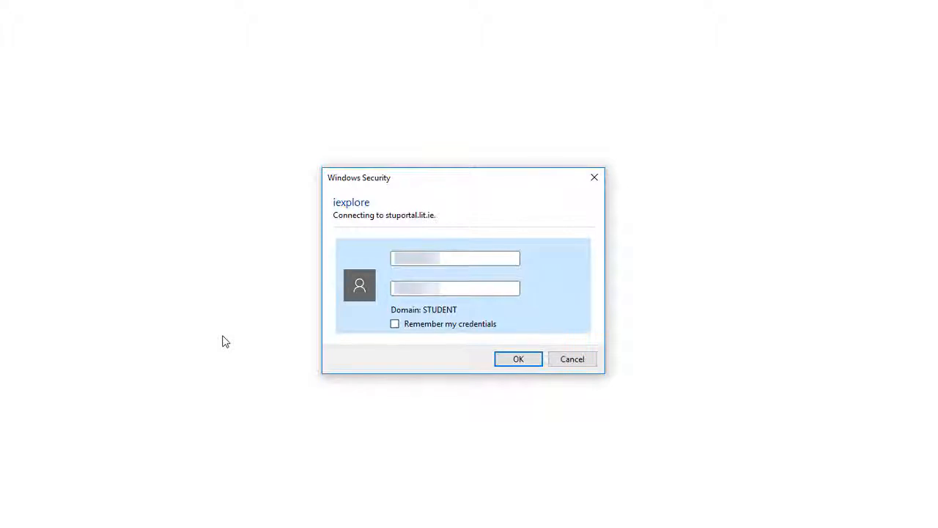
left_click(519, 358)
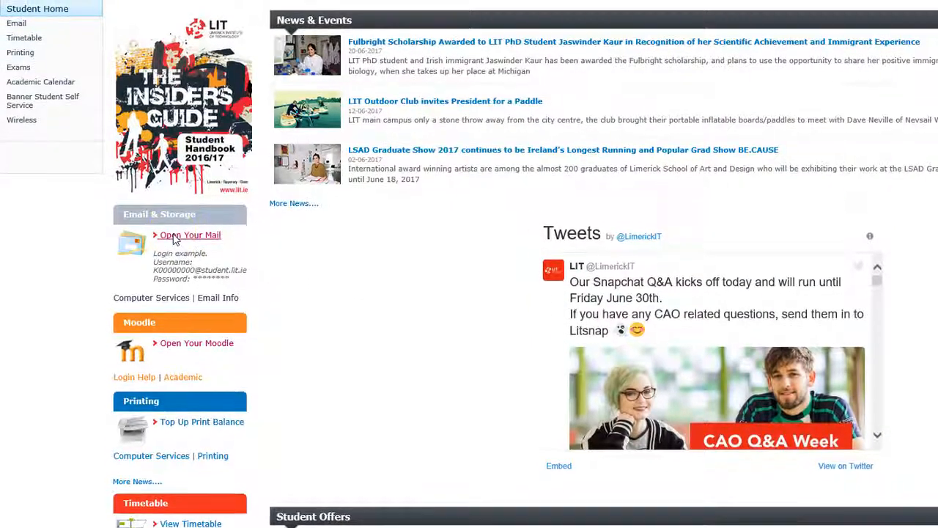
Step: Open student mail from the portal and sign in to the Office 365 account
left_click(190, 235)
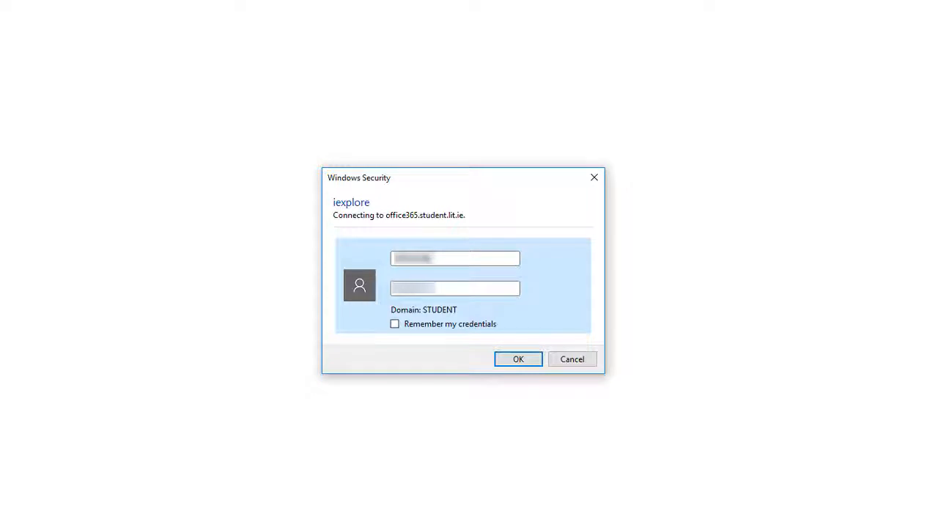
left_click(518, 358)
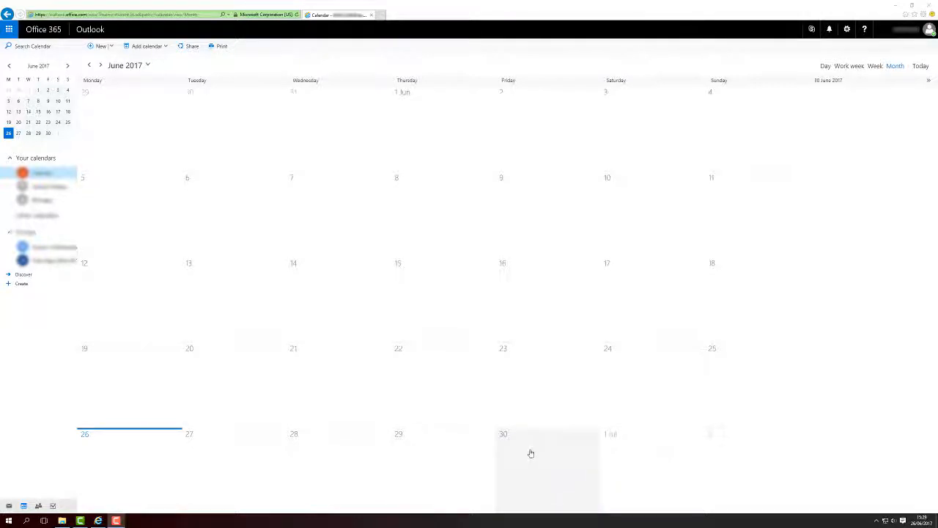
Step: Create a 'Concert' event at 20:30 on Friday 30 June 2017 and save it
left_click(548, 455)
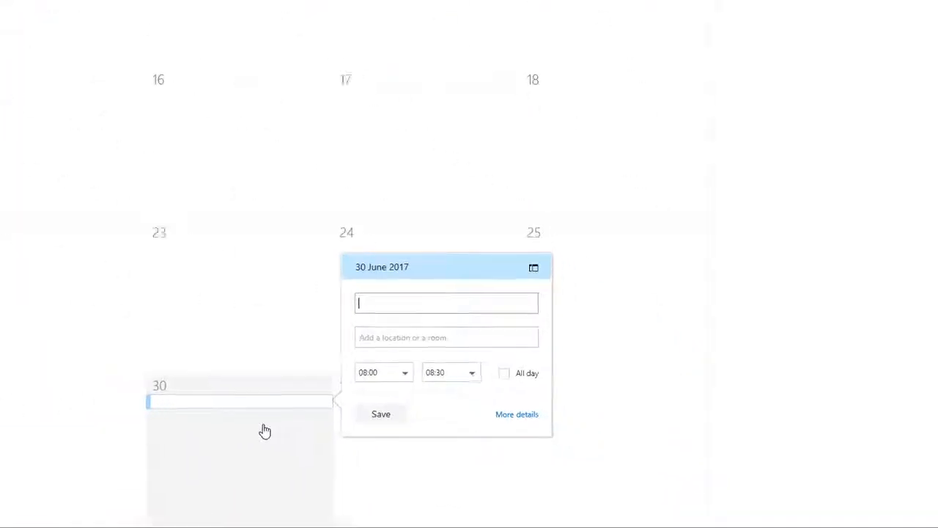
left_click(405, 373)
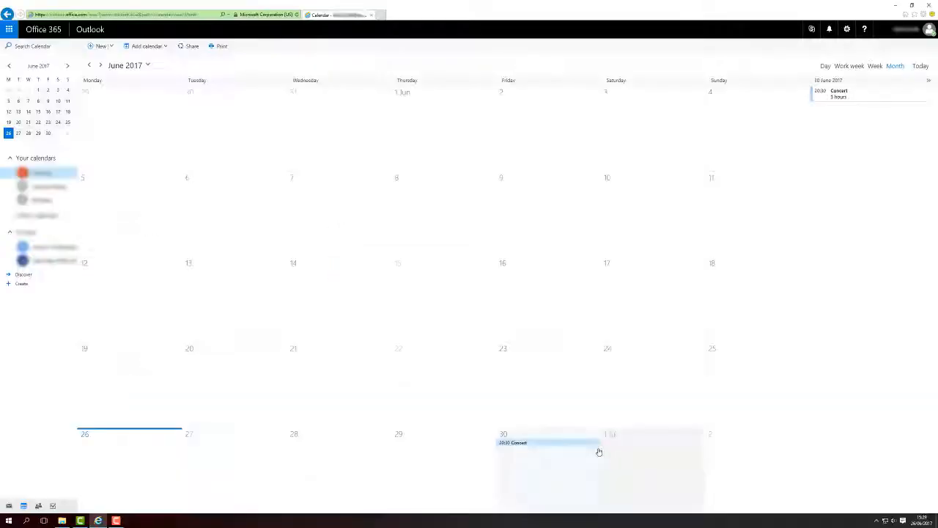
left_click(192, 46)
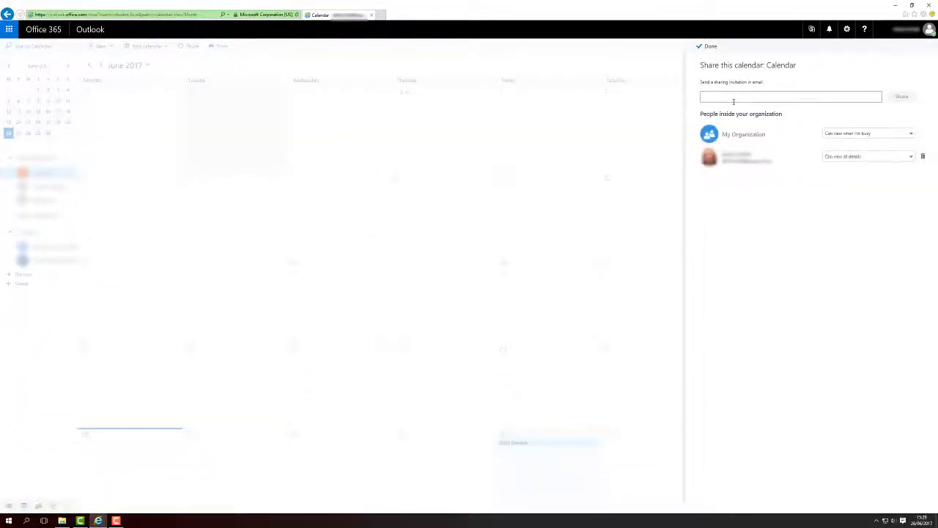
Step: Send a calendar sharing invitation to another person with 'Can view all details' access
left_click(790, 96)
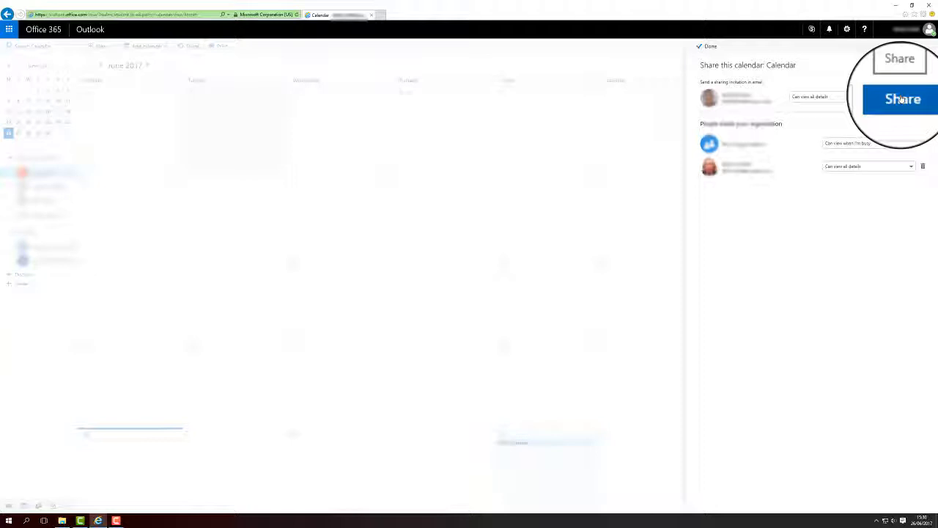
left_click(902, 99)
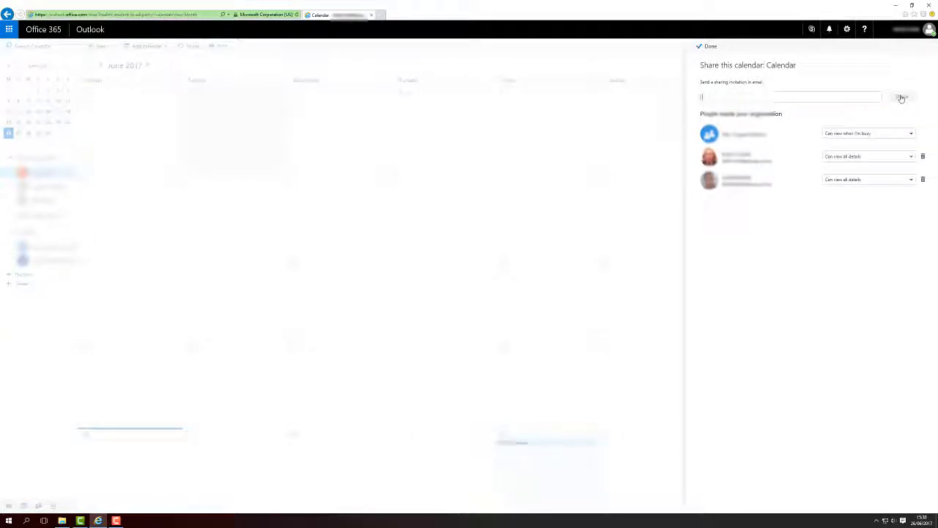